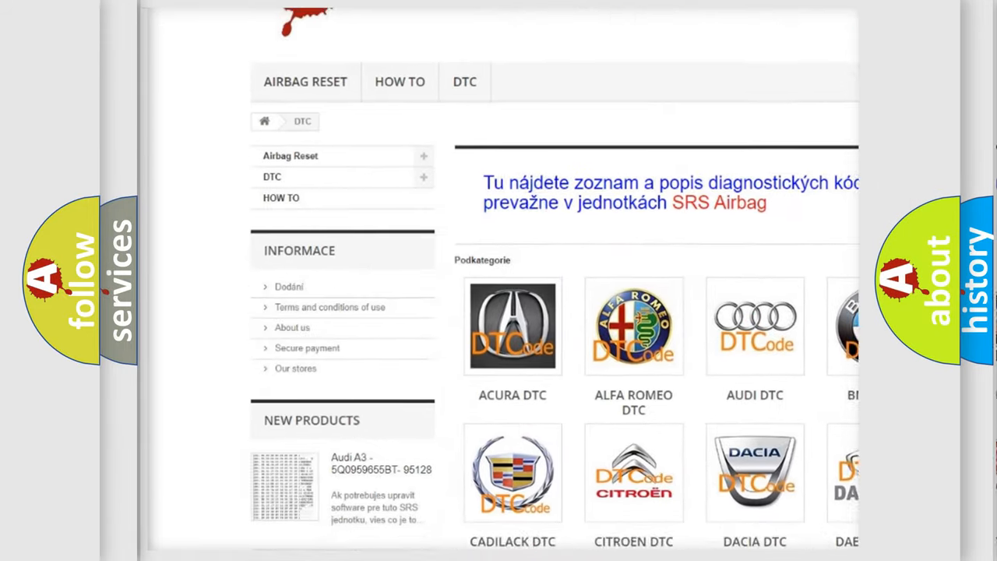
{"action": "scroll", "scroll_direction": "down", "scroll_amount": 3}
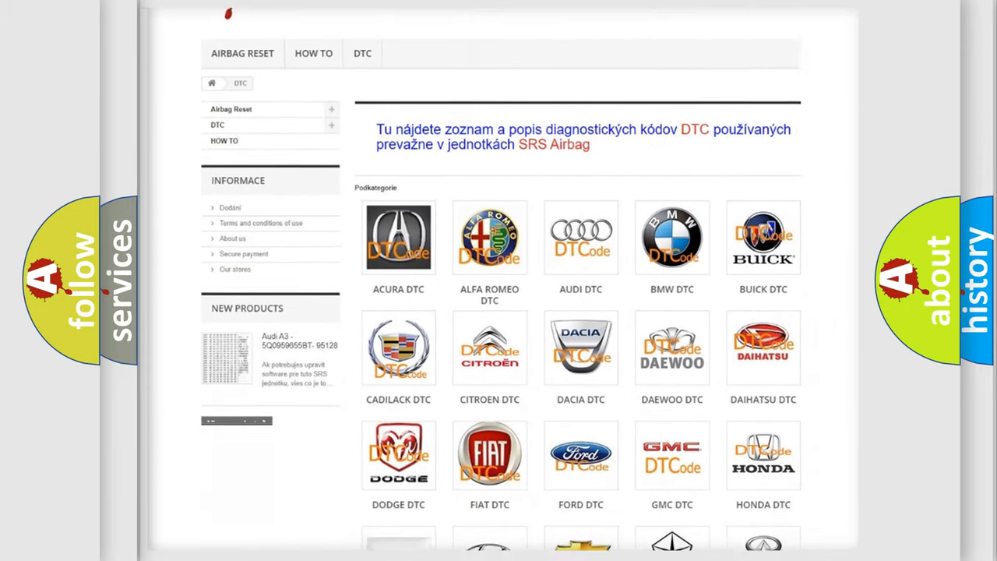
{"action": "scroll", "scroll_direction": "down", "scroll_amount": 3}
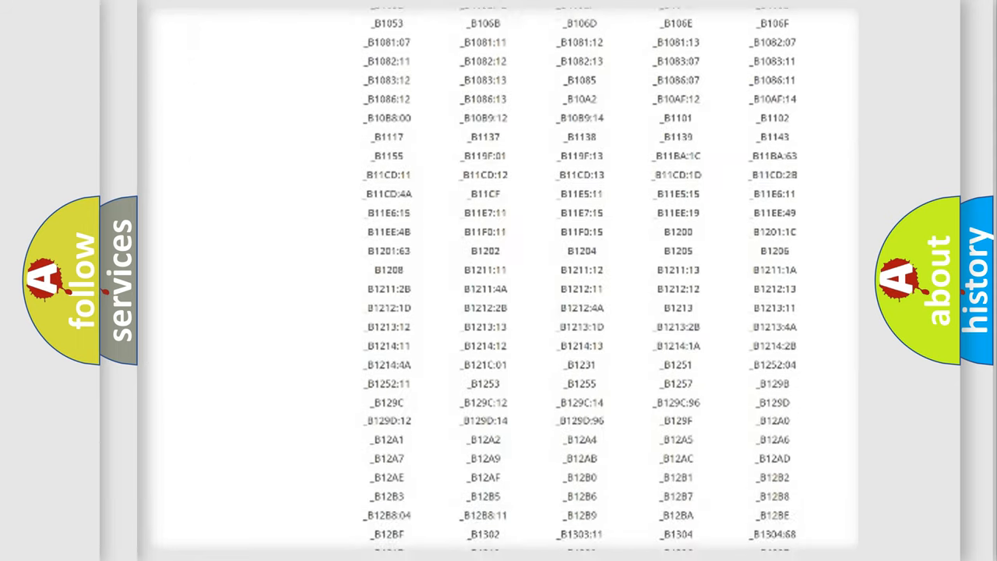
{"action": "scroll", "scroll_direction": "down", "scroll_amount": 3}
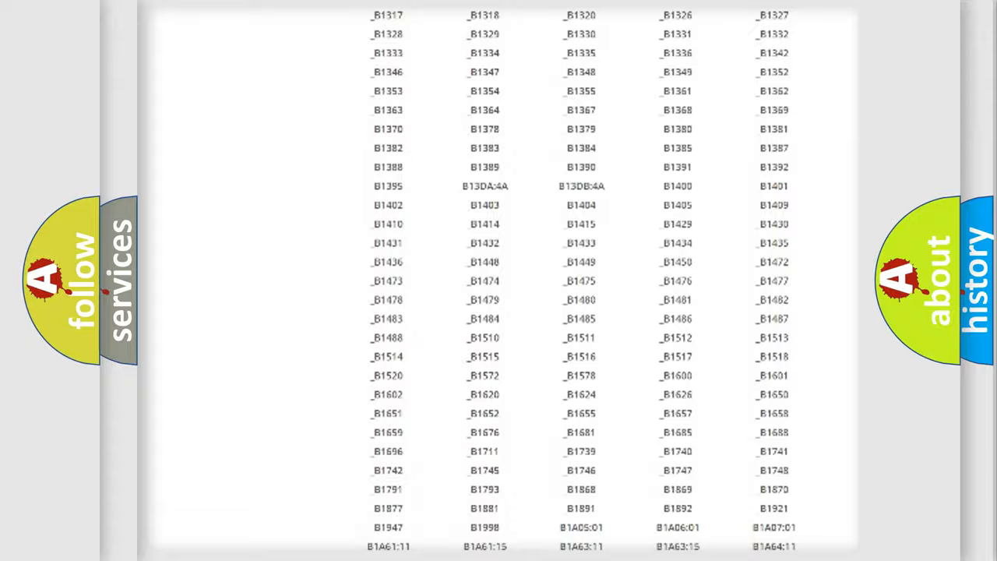
{"action": "scroll", "scroll_direction": "up", "scroll_amount": 3}
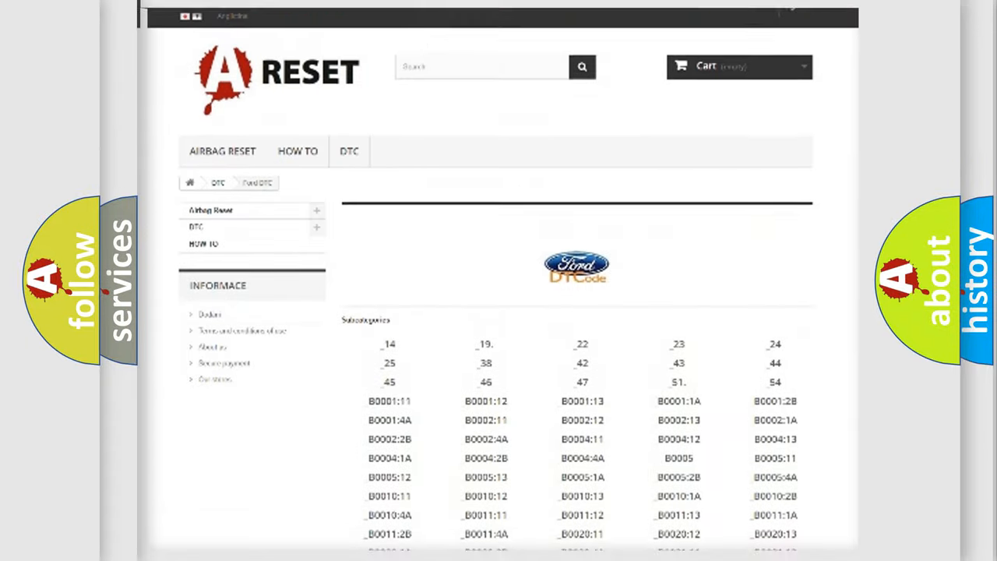